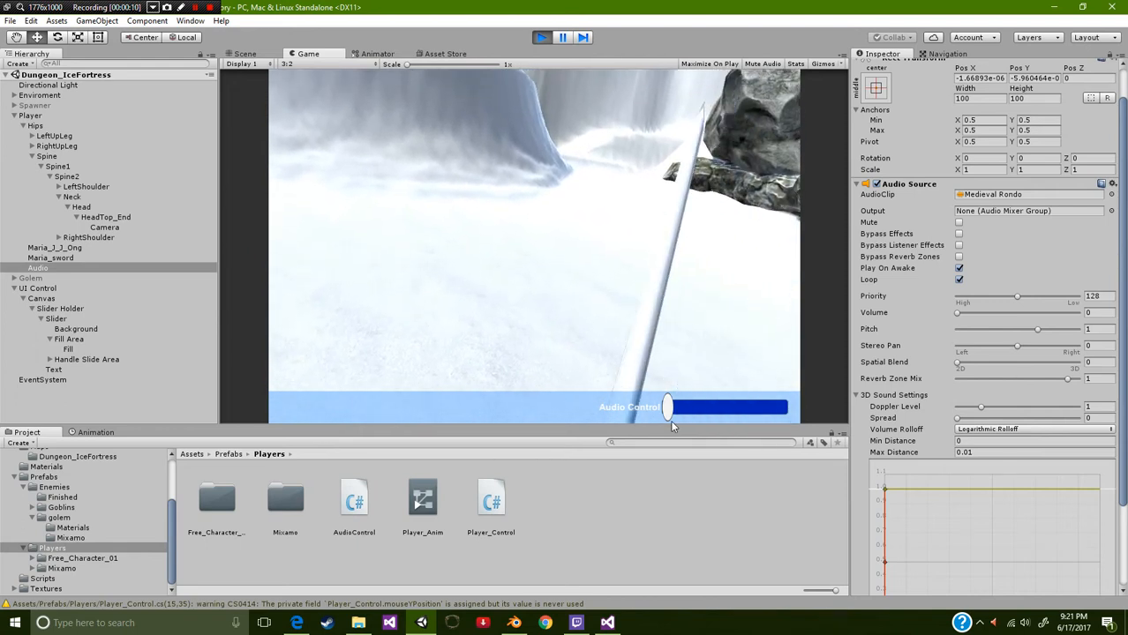
Drag the in-game Audio Control slider right, raising volume to about 0.65, then back left.
drag(668, 407, 713, 407)
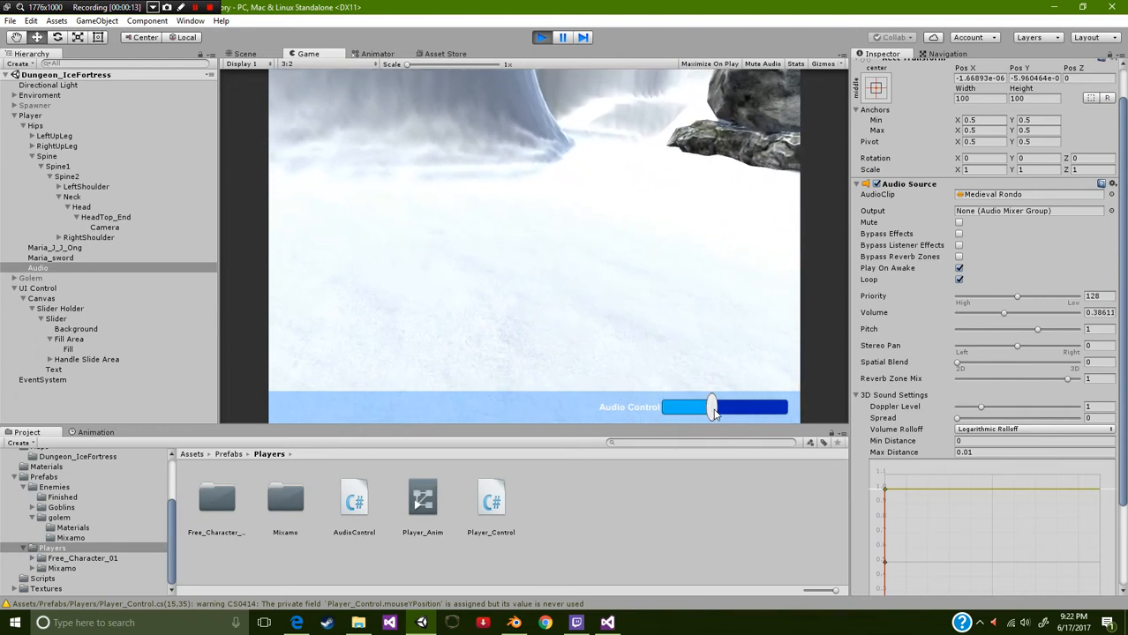
drag(712, 406, 728, 407)
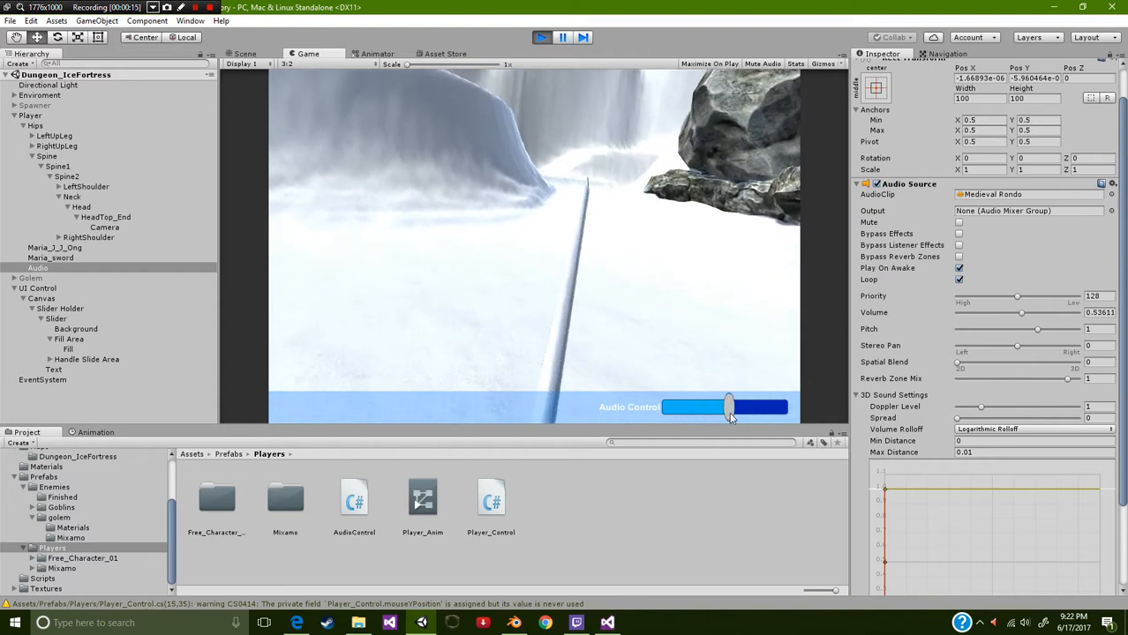
drag(728, 407, 763, 407)
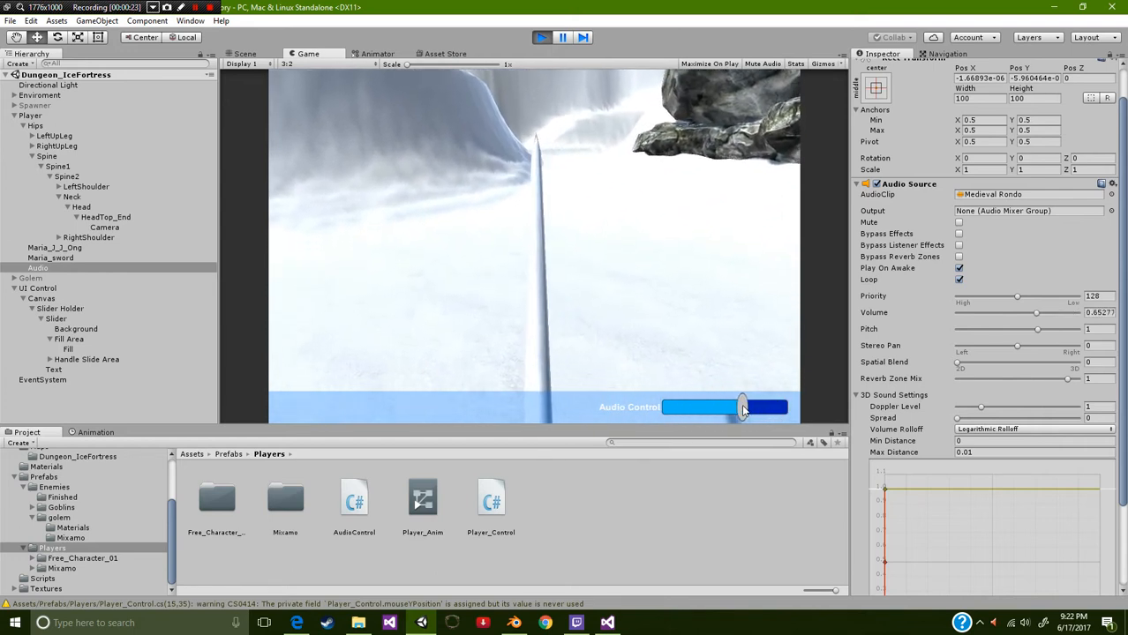
drag(741, 407, 669, 406)
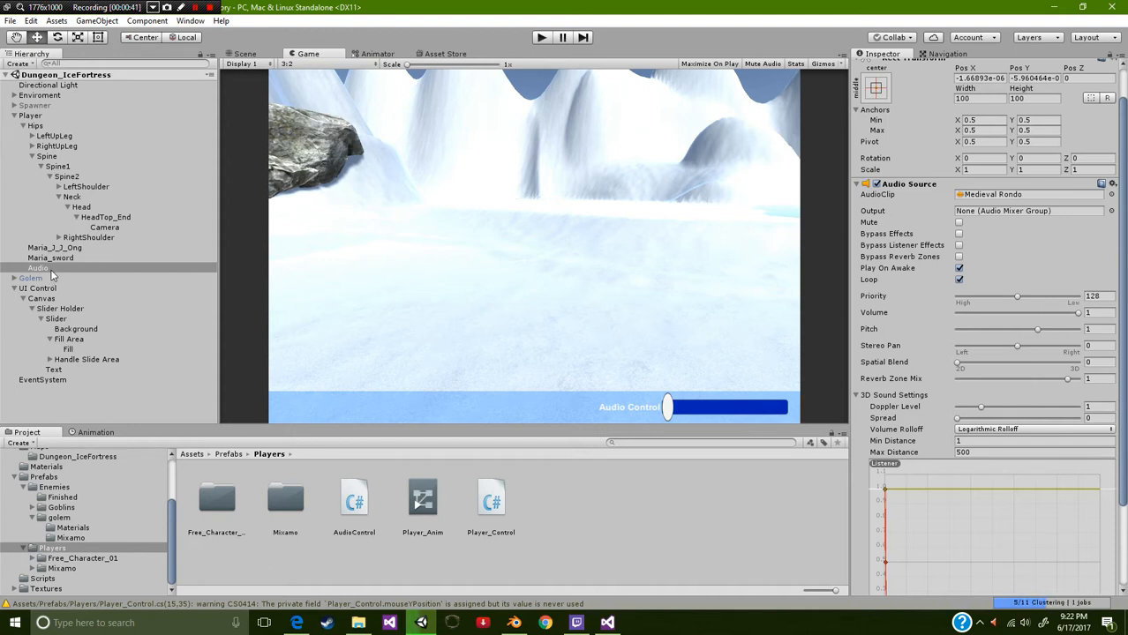
Select the Audio object and confirm its Medieval Rondo source keeps Play On Awake enabled.
click(30, 116)
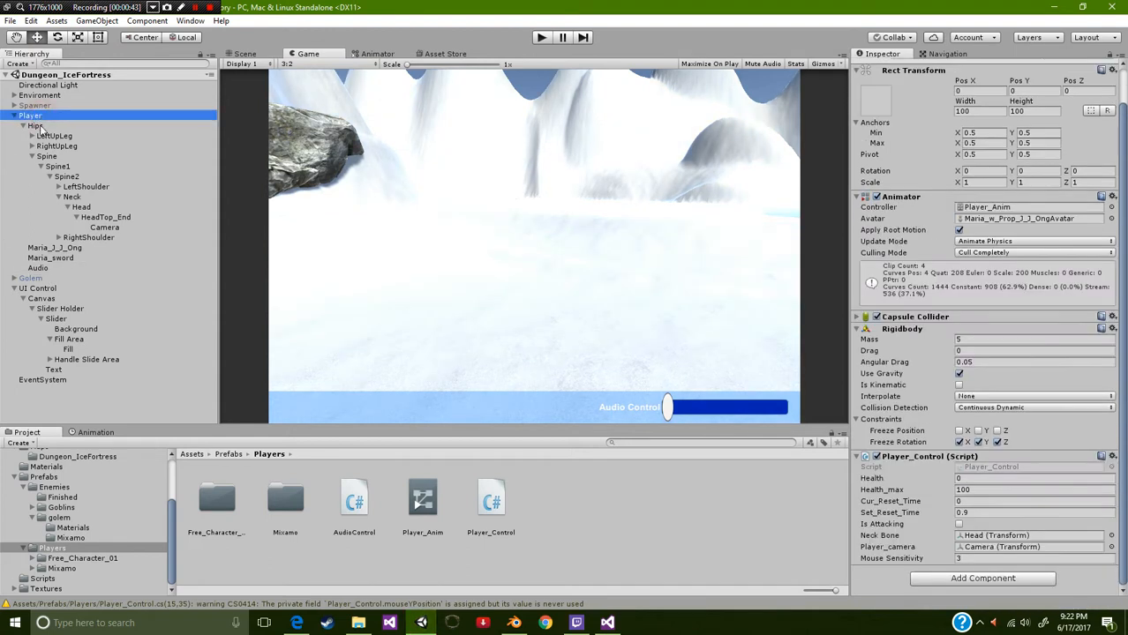
click(38, 268)
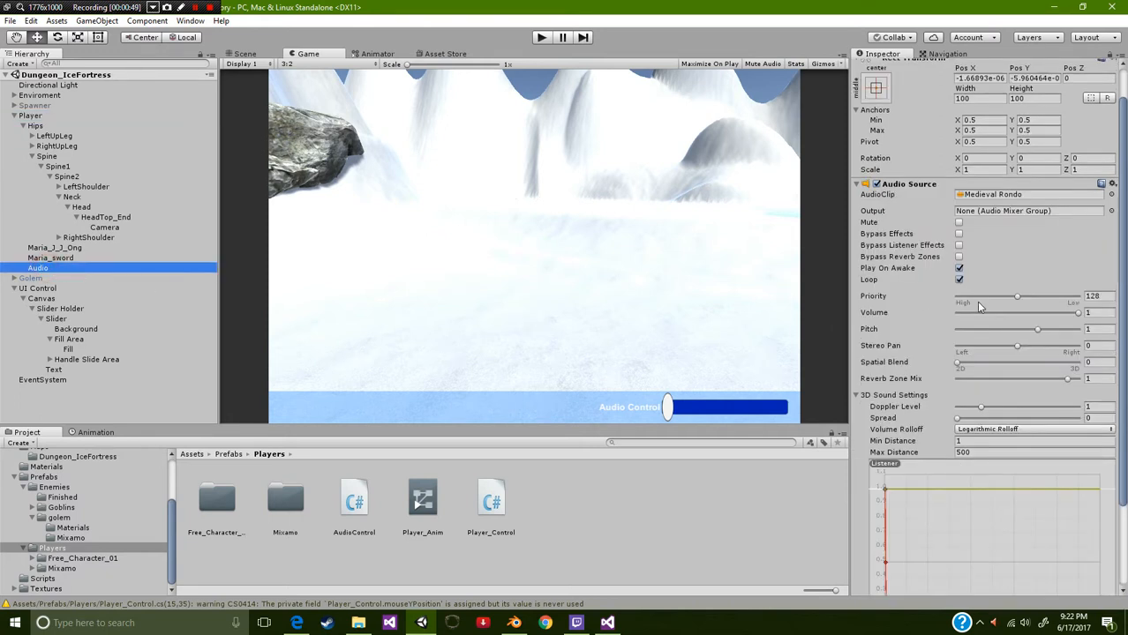
mouse_move(1009, 243)
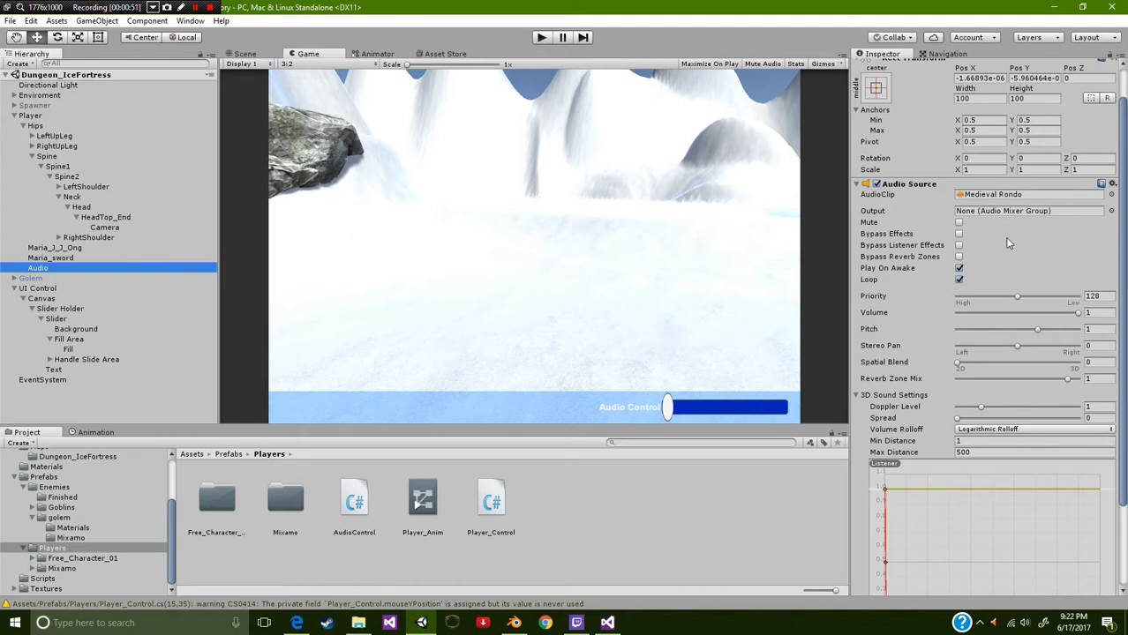
mouse_move(933, 282)
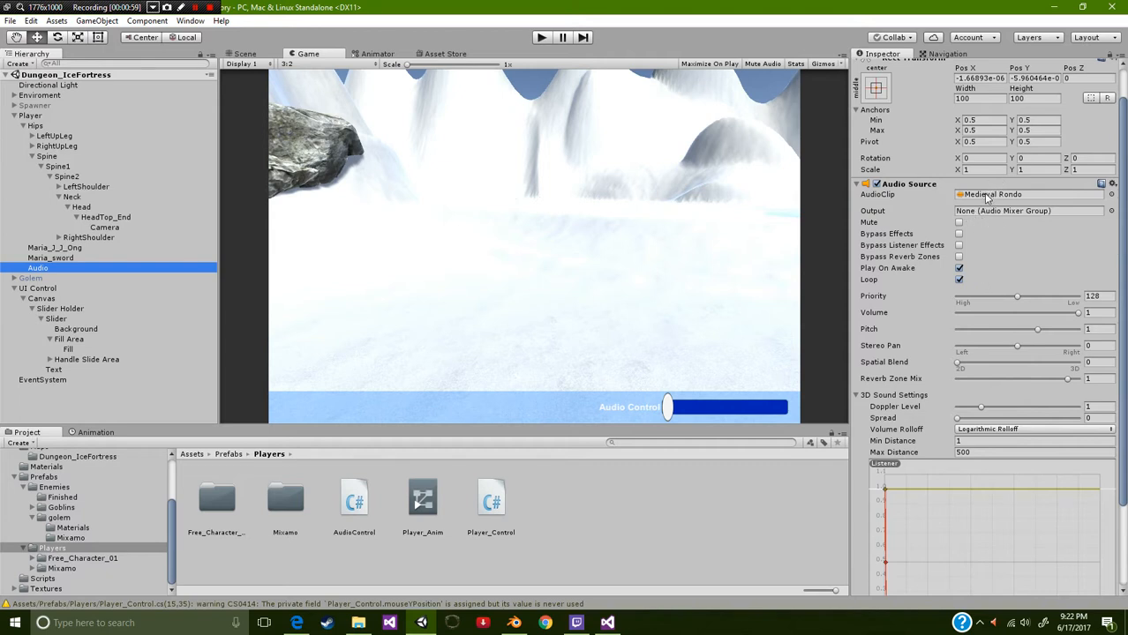
mouse_move(1024, 284)
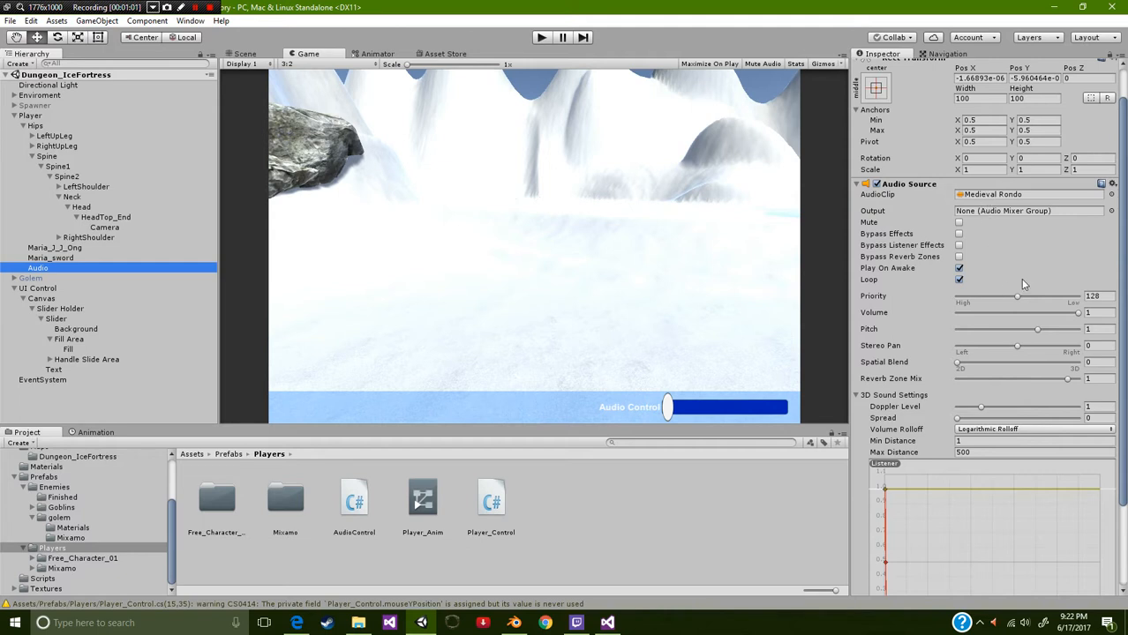
mouse_move(991, 265)
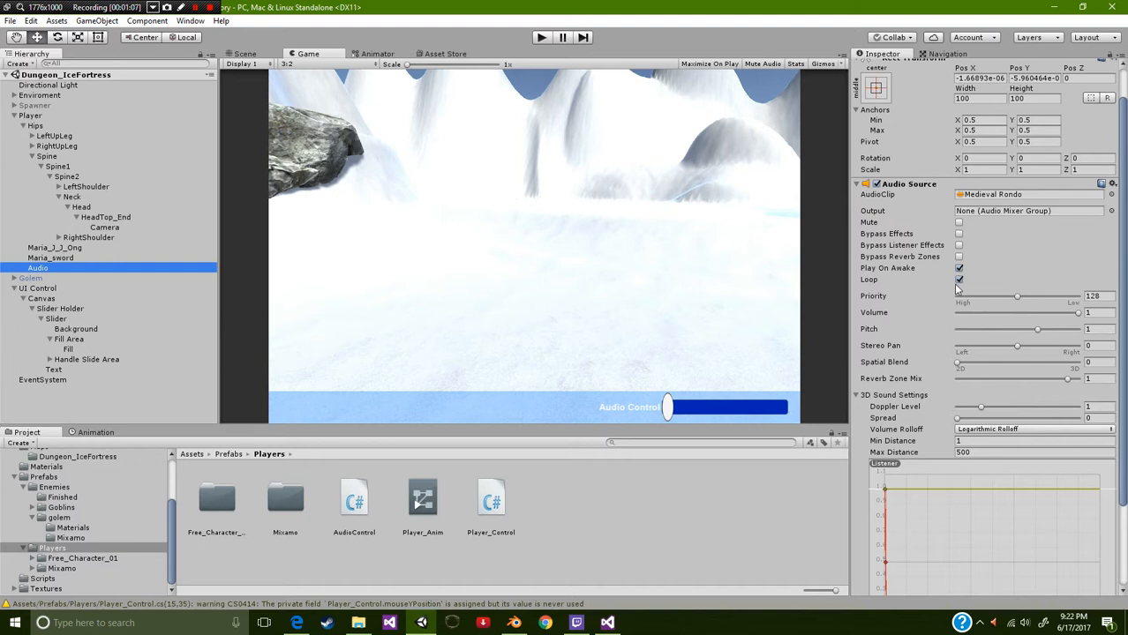
click(959, 268)
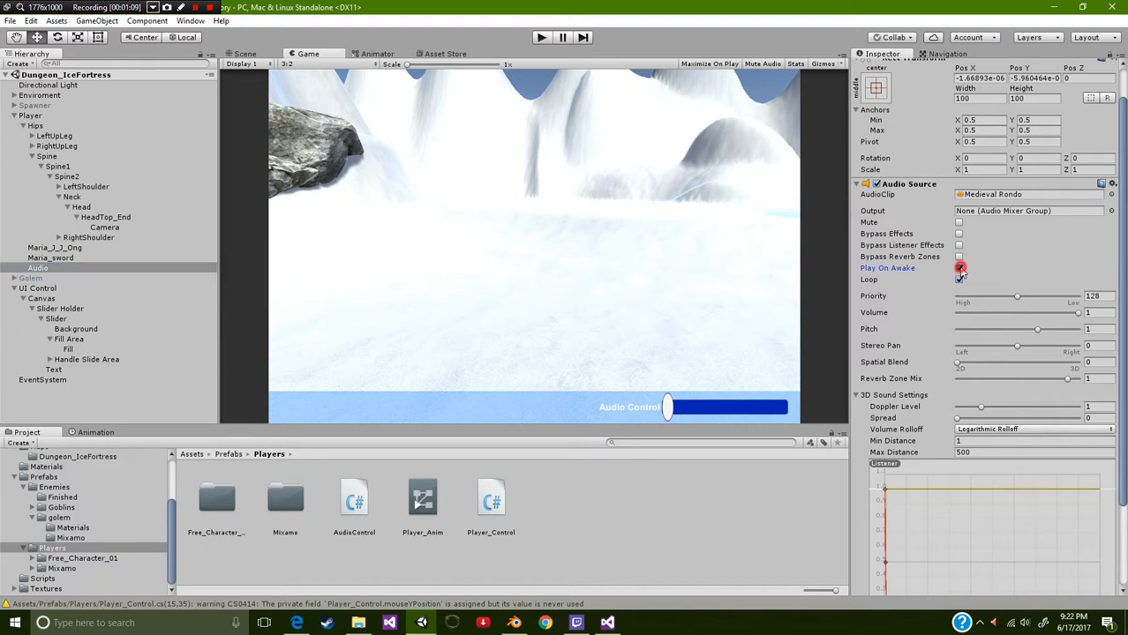
click(959, 267)
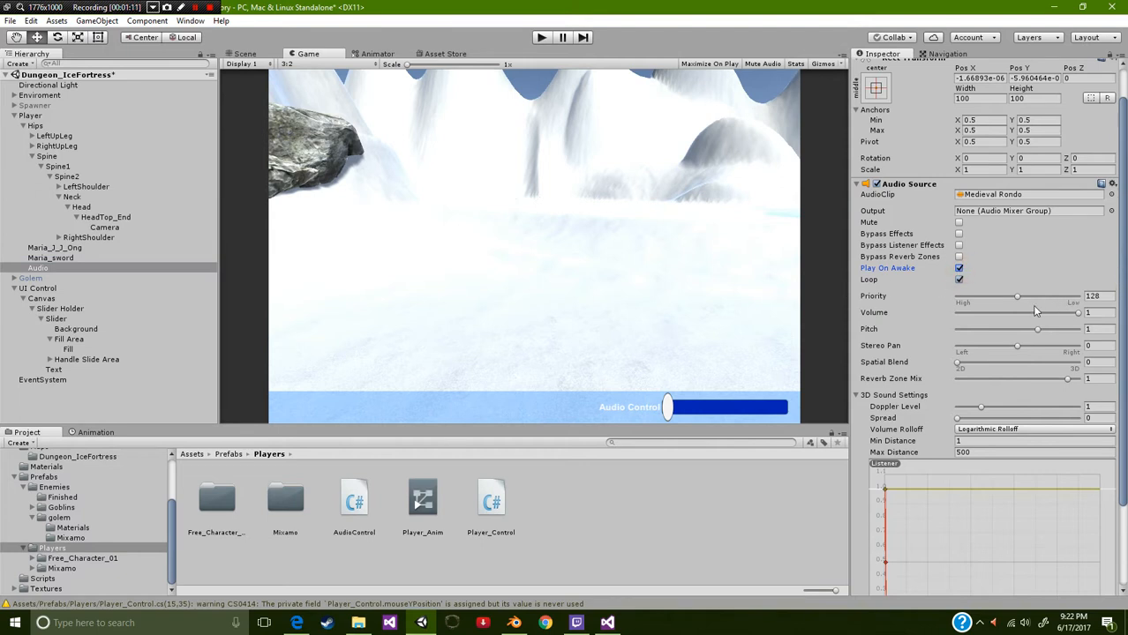
mouse_move(1009, 374)
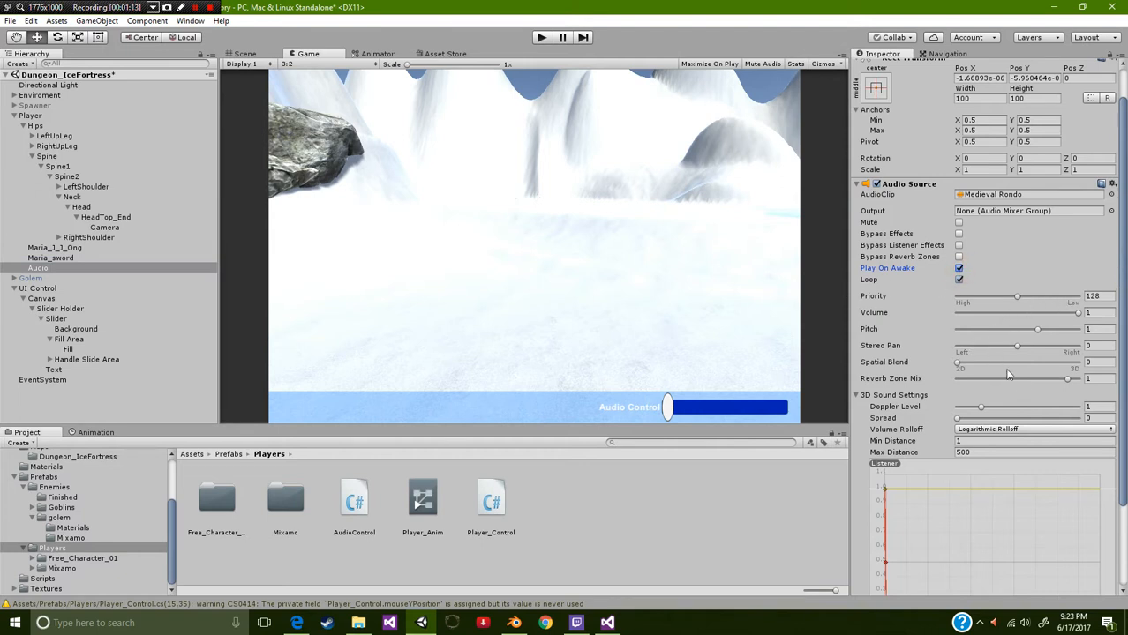
mouse_move(1046, 296)
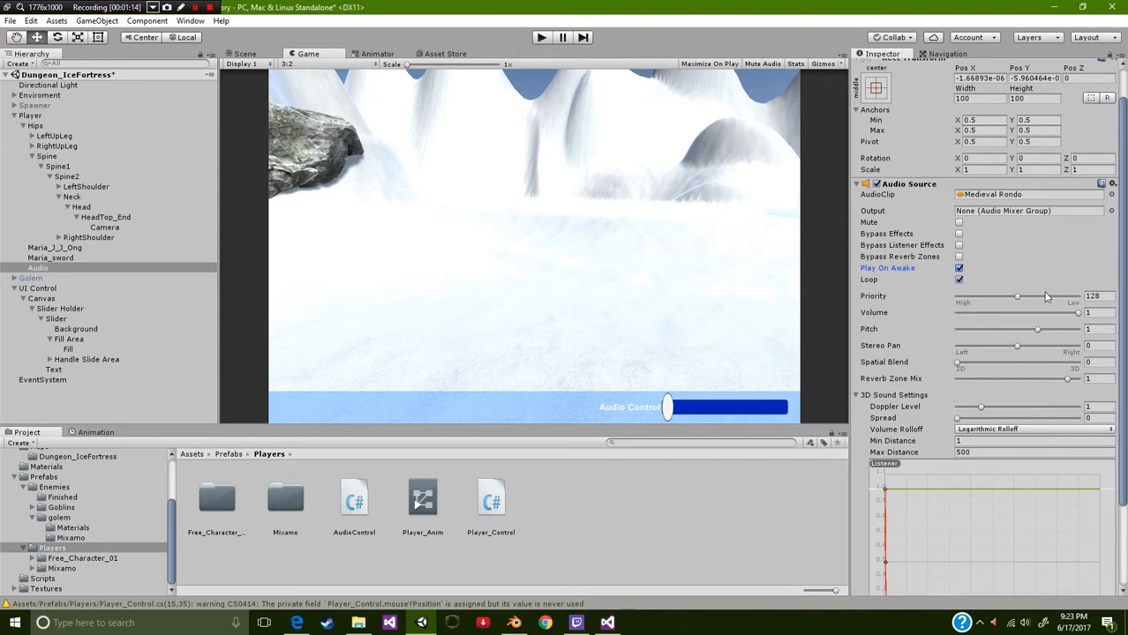
mouse_move(1077, 325)
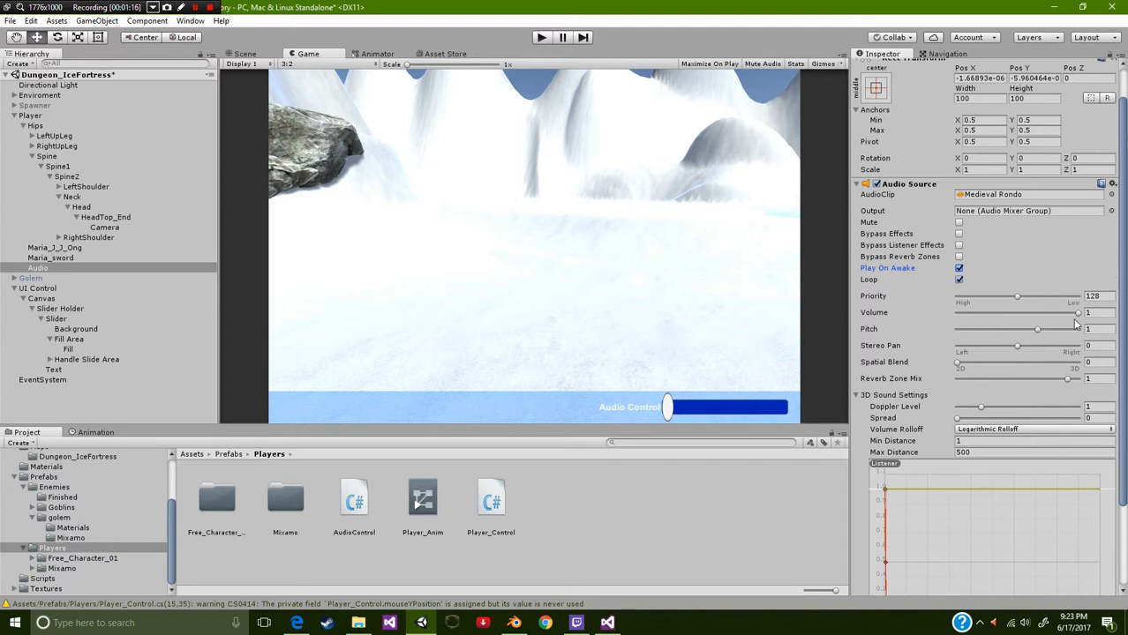
mouse_move(917, 380)
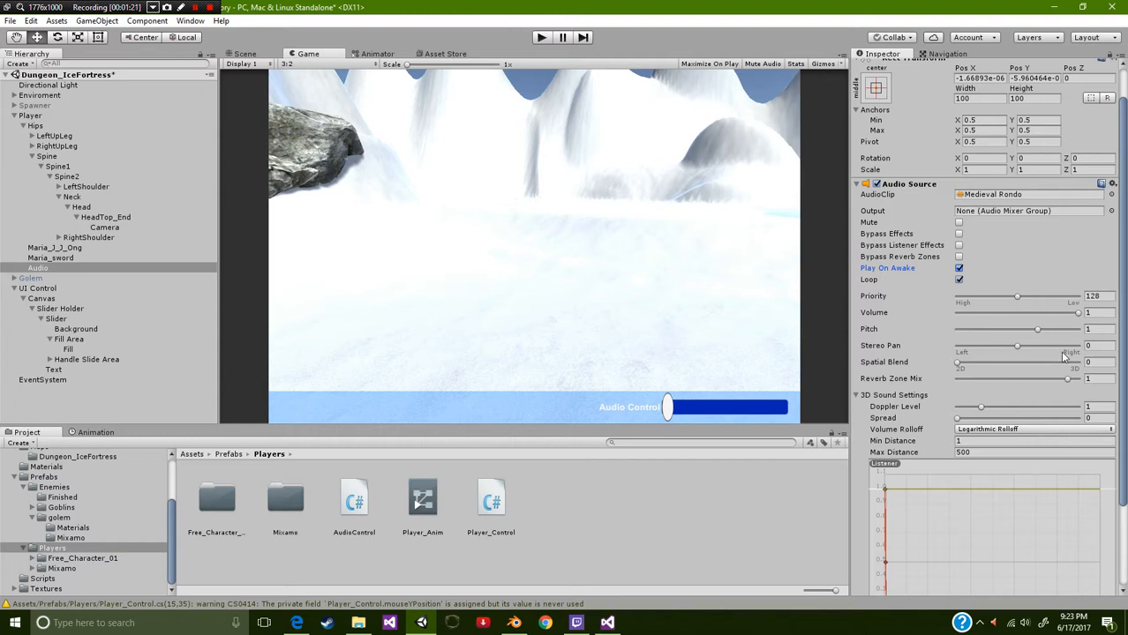
mouse_move(1052, 360)
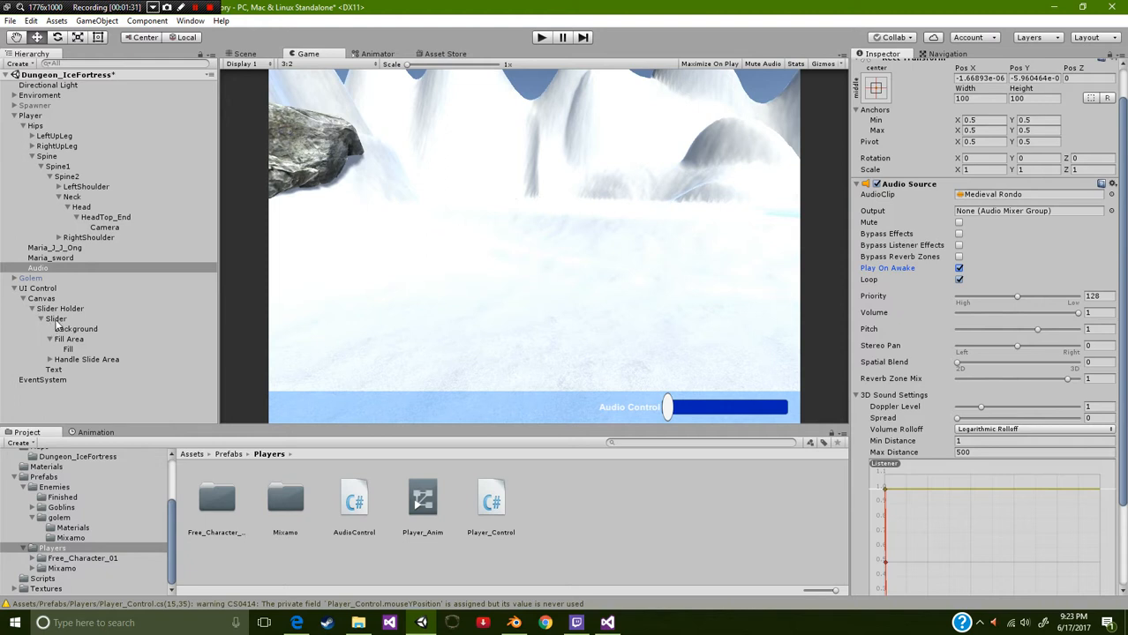
Inspect Slider, Fill and Background, then view the Slider's 0–1 range and empty On Value Changed.
click(56, 319)
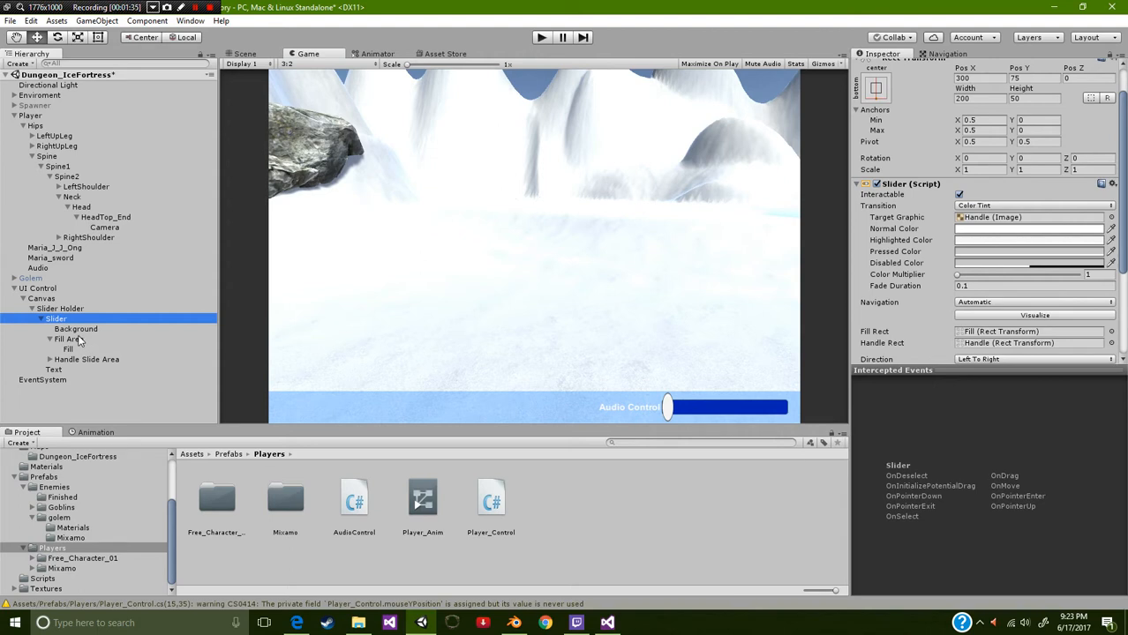
right_click(38, 289)
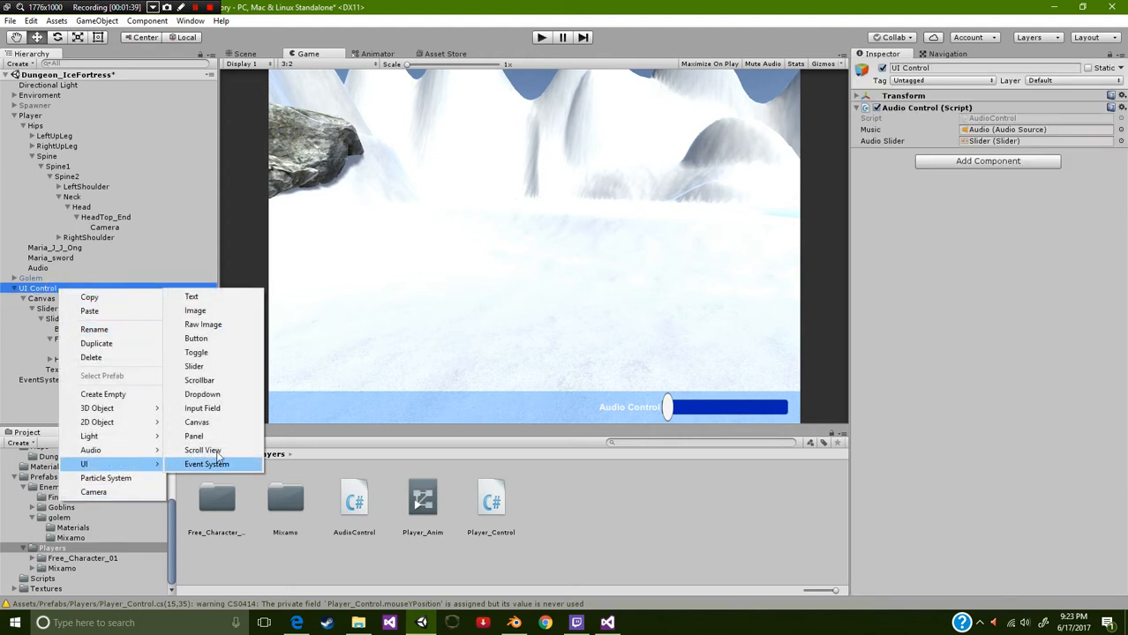
mouse_move(200, 380)
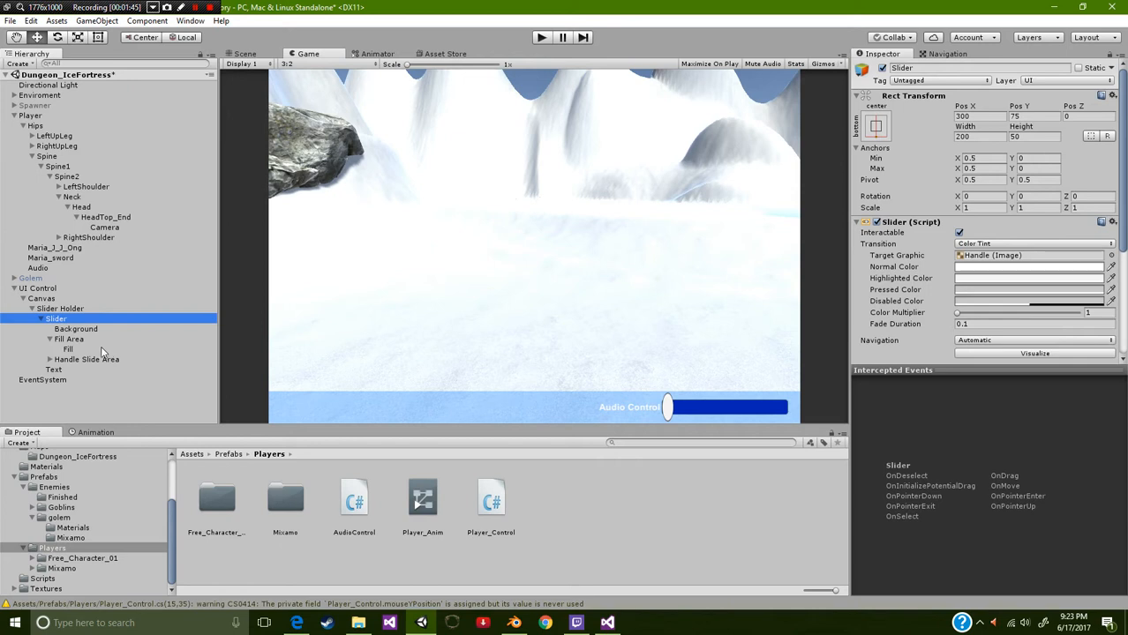
click(75, 328)
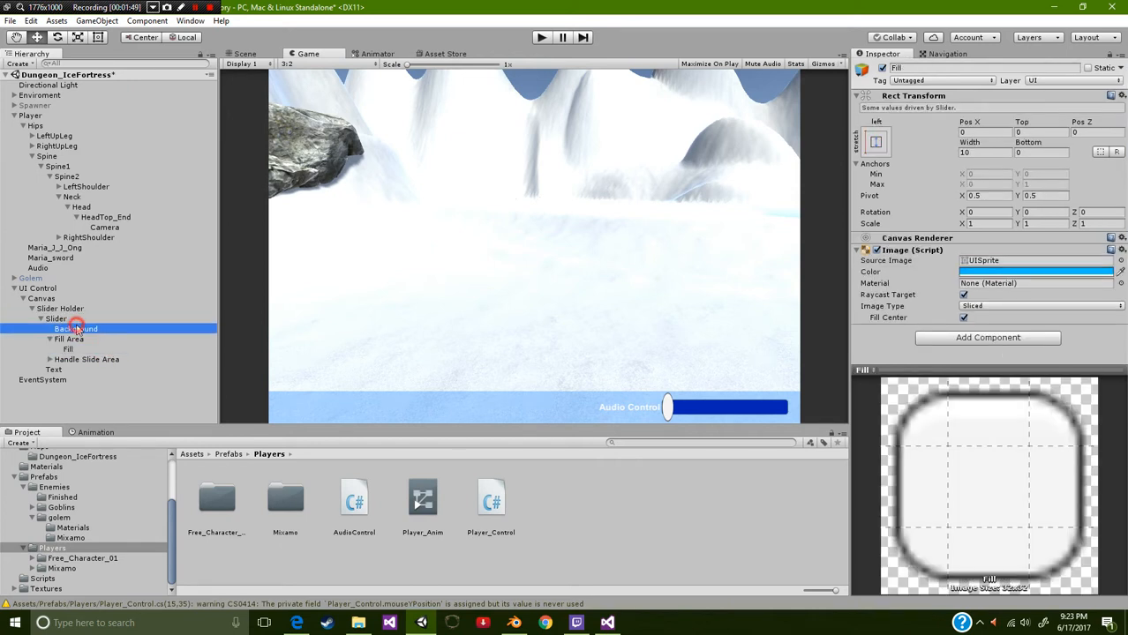
click(77, 329)
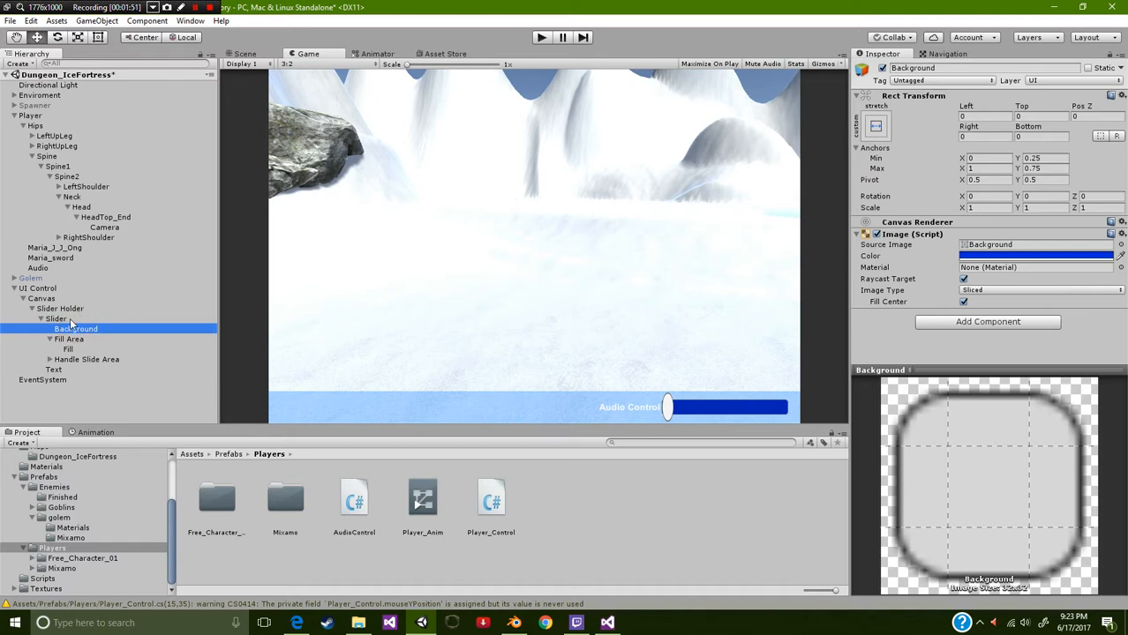
click(55, 319)
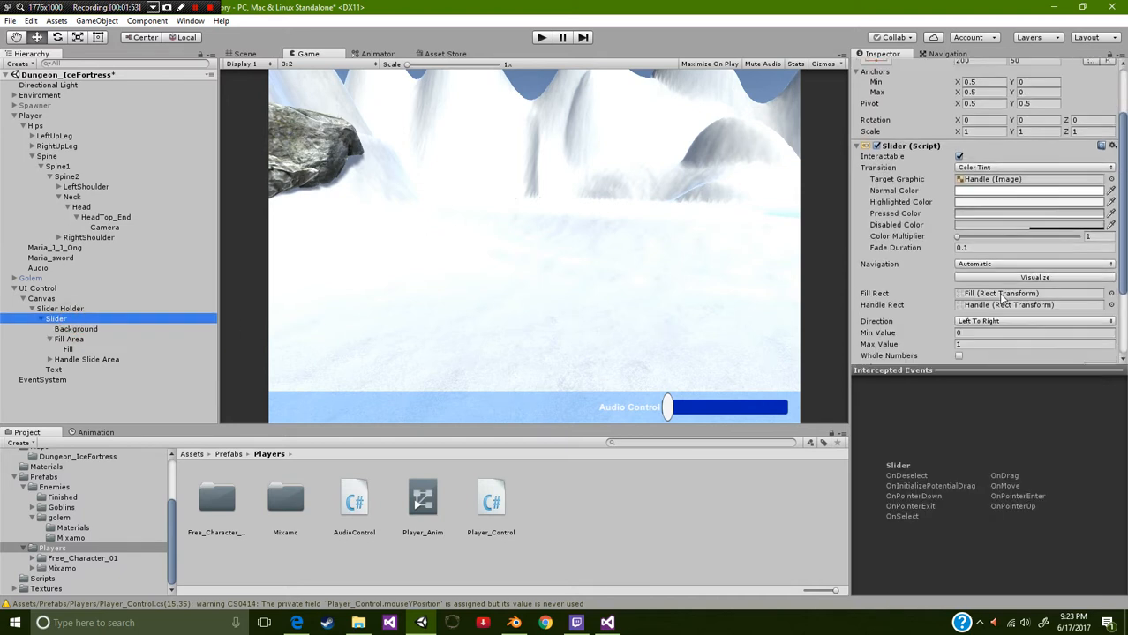
scroll(down, 3)
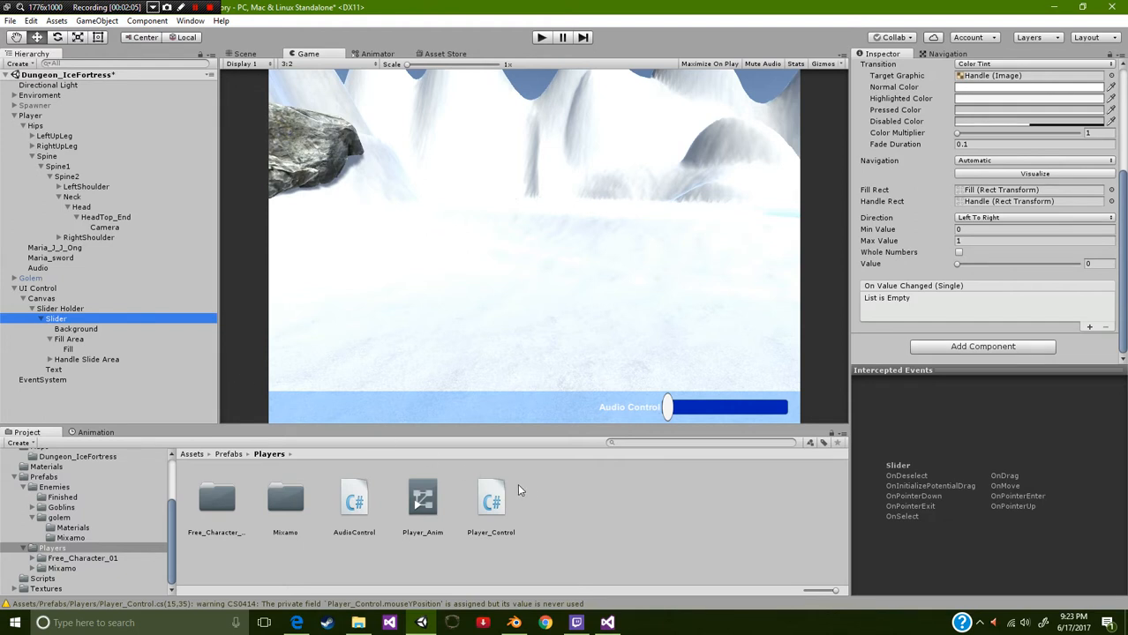
mouse_move(604, 598)
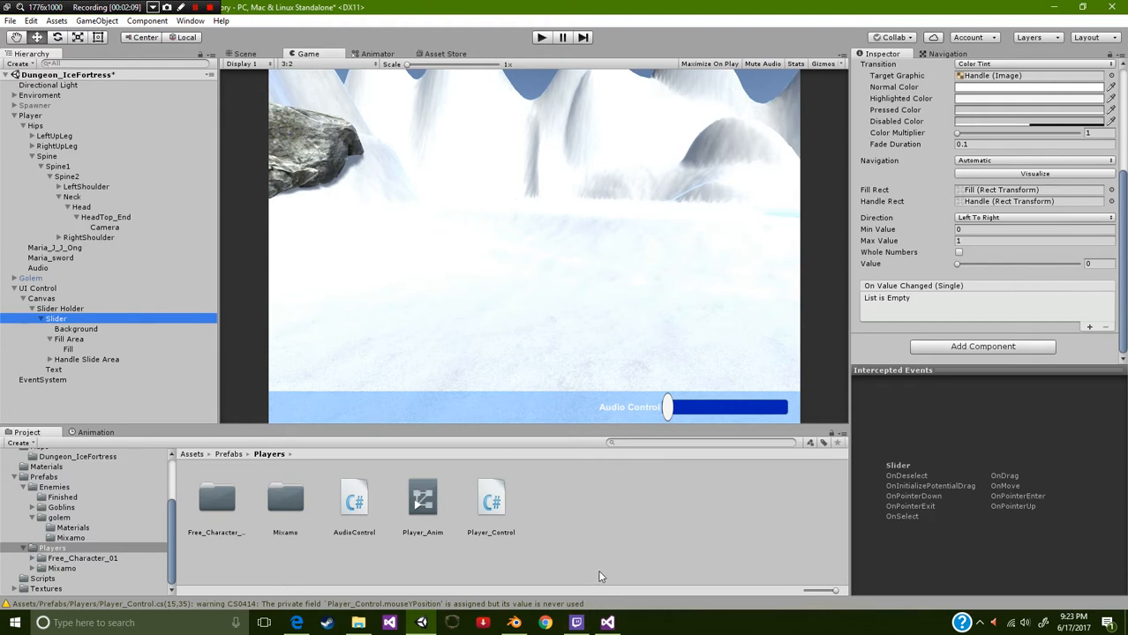
mouse_move(457, 504)
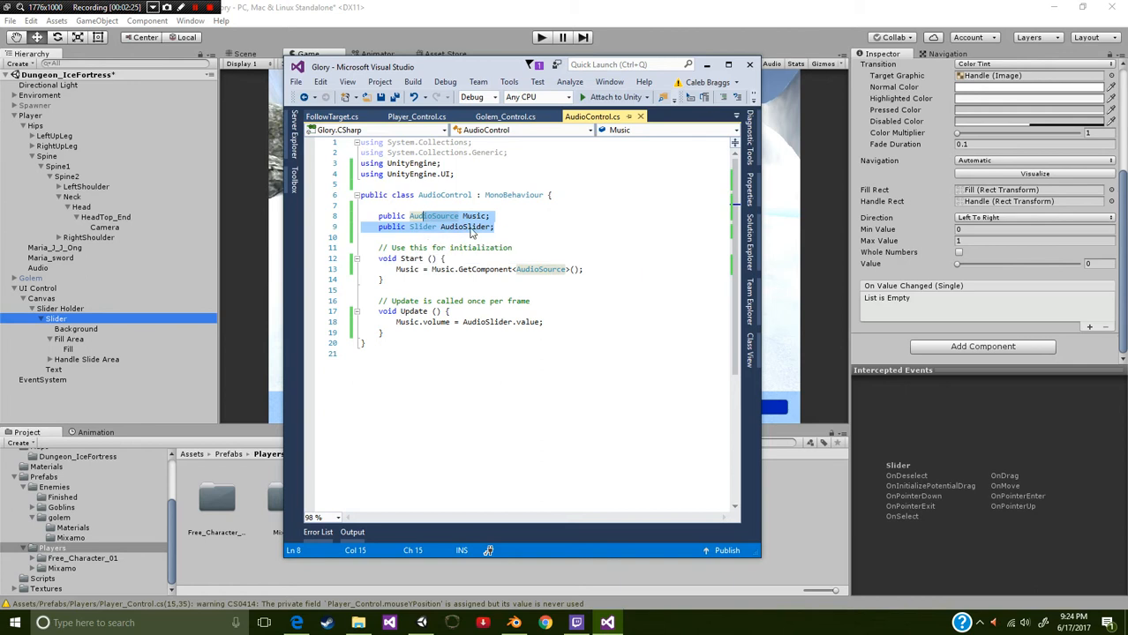
mouse_move(479, 216)
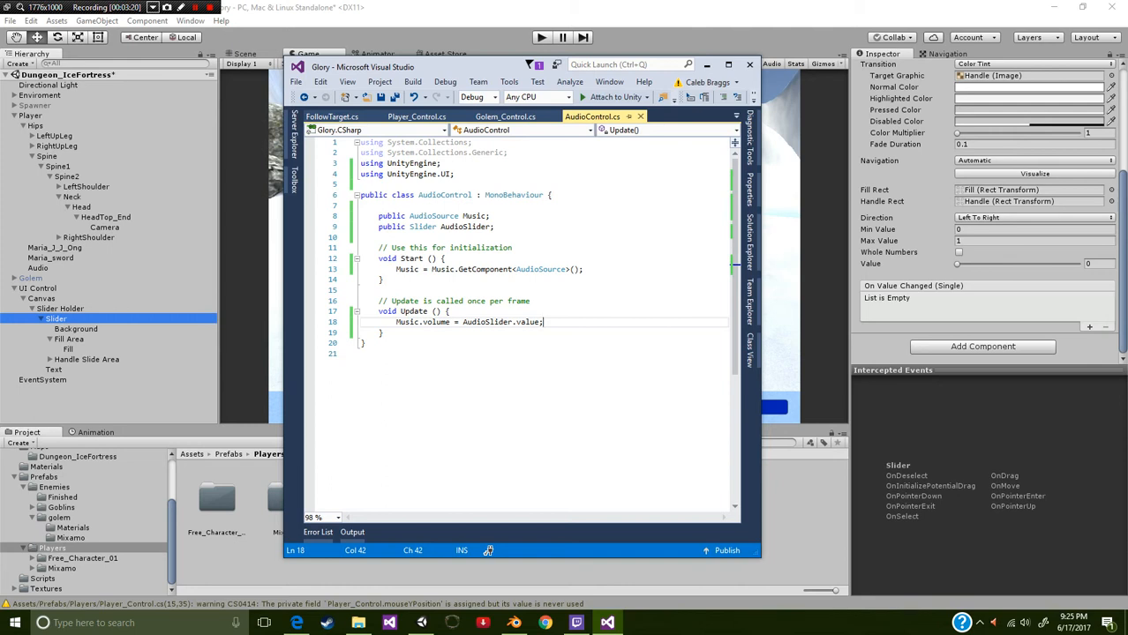
click(578, 269)
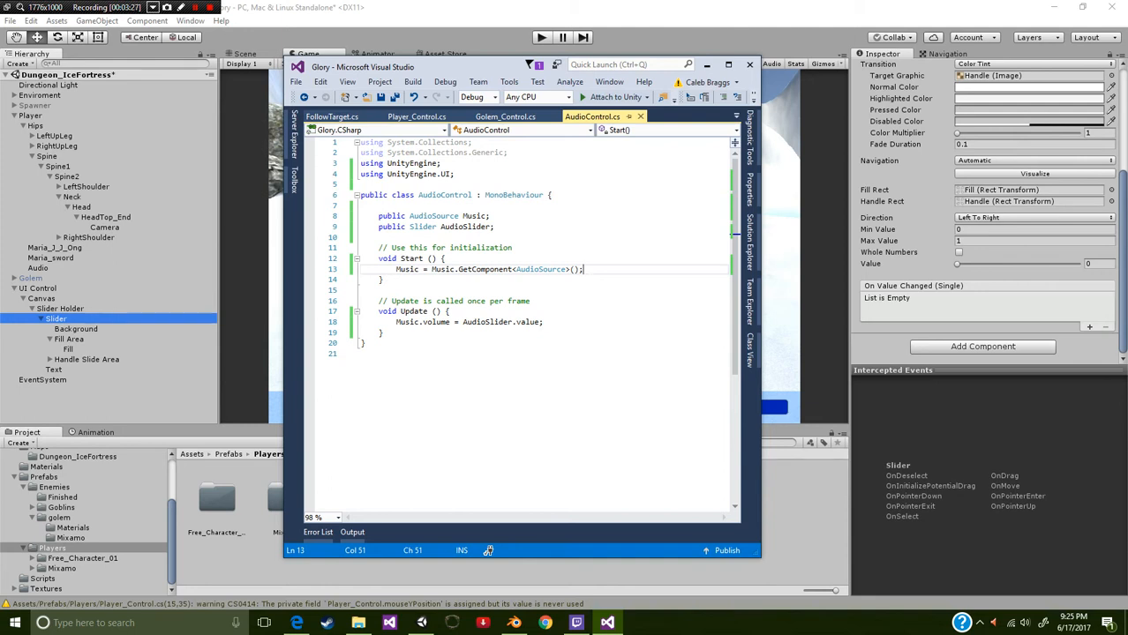
mouse_move(528, 321)
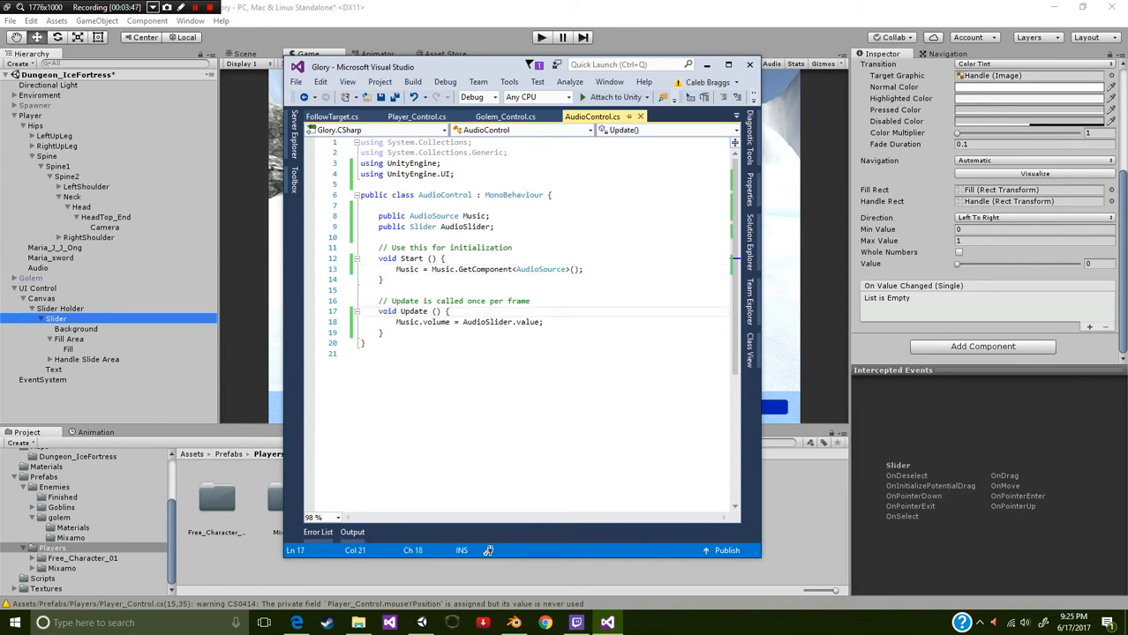
Add a new line in Update starting with "Music.m" and browse IntelliSense suggestions.
key(enter)
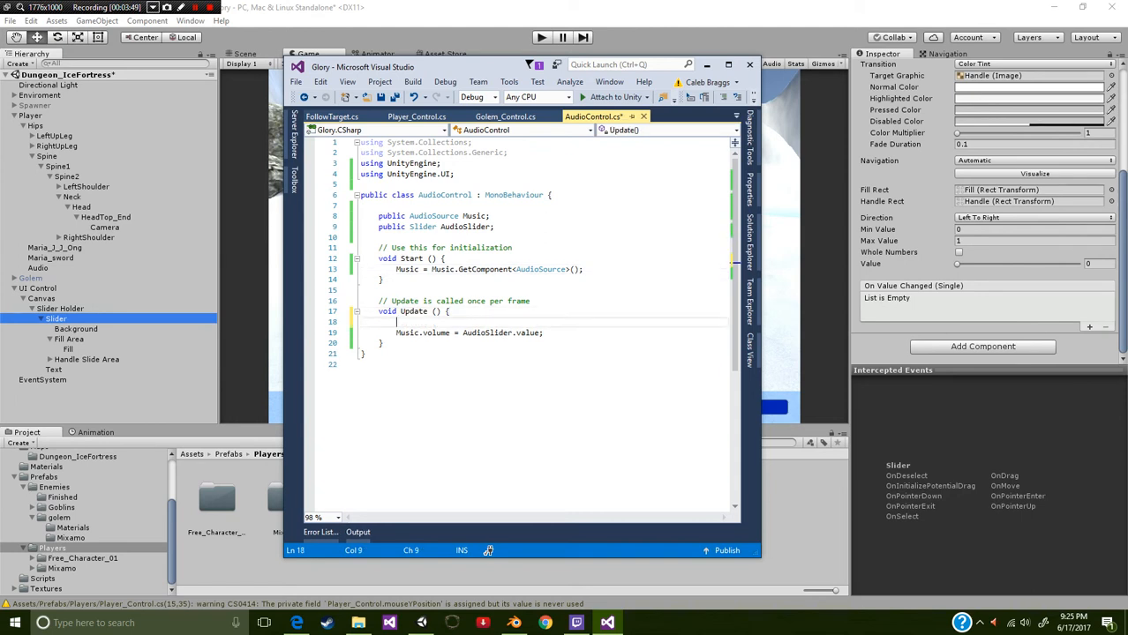
text(Music)
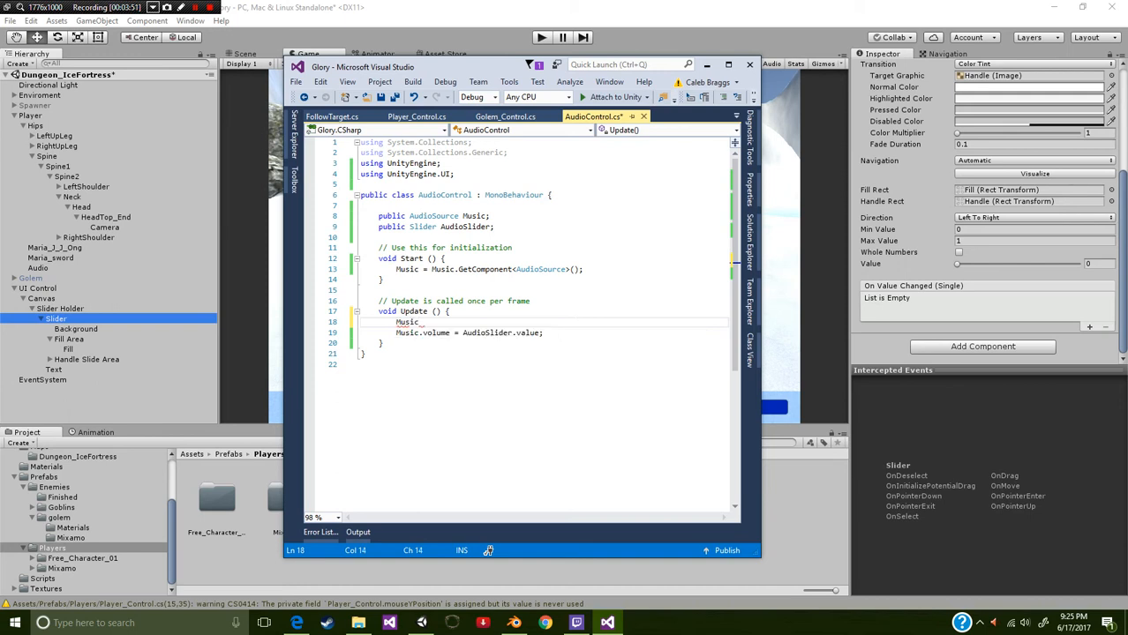
text(m)
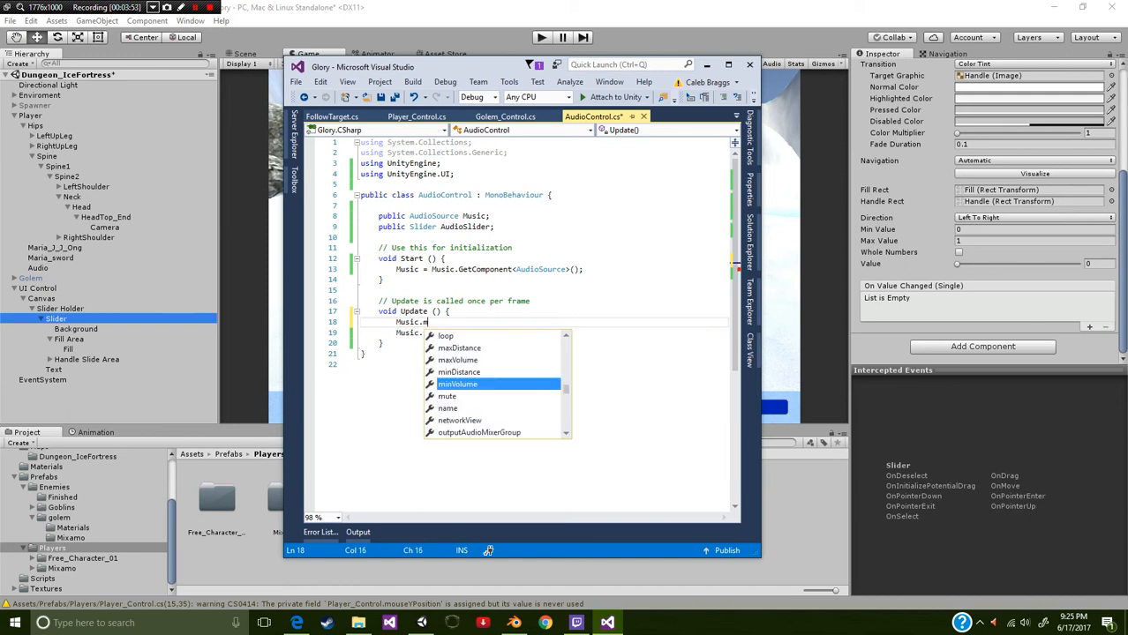